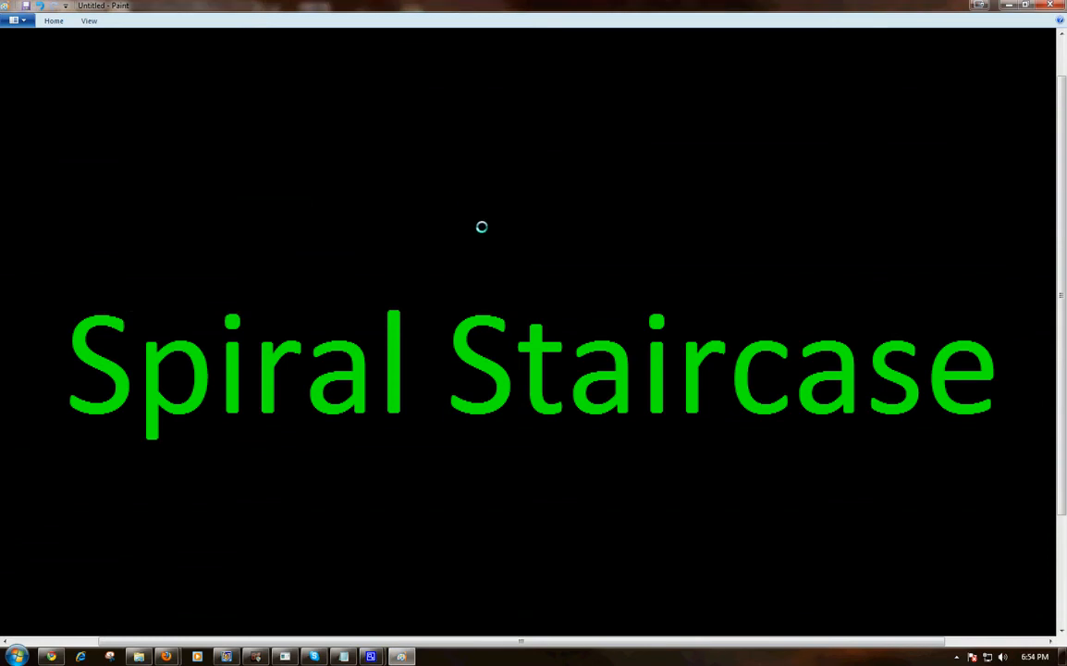
mouse_move(462, 263)
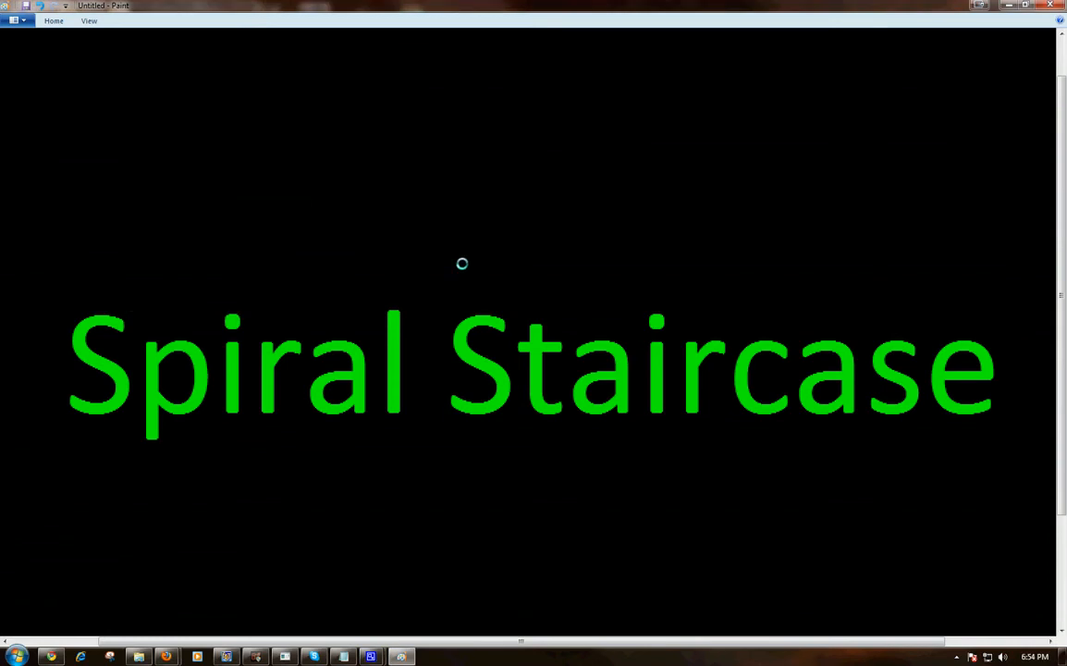
mouse_move(479, 245)
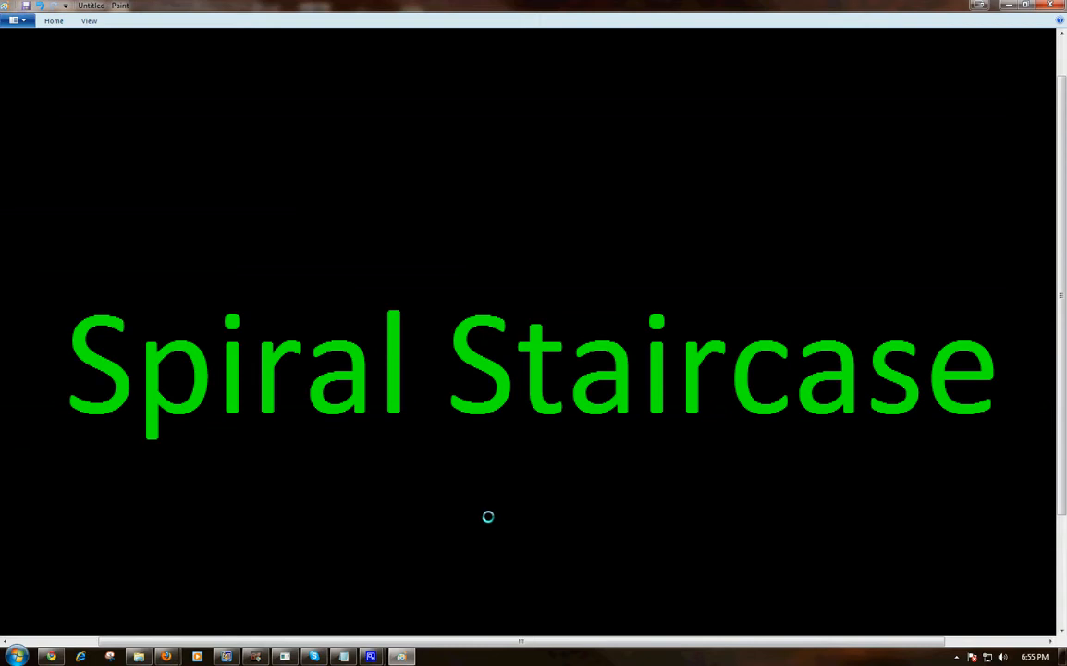
mouse_move(434, 582)
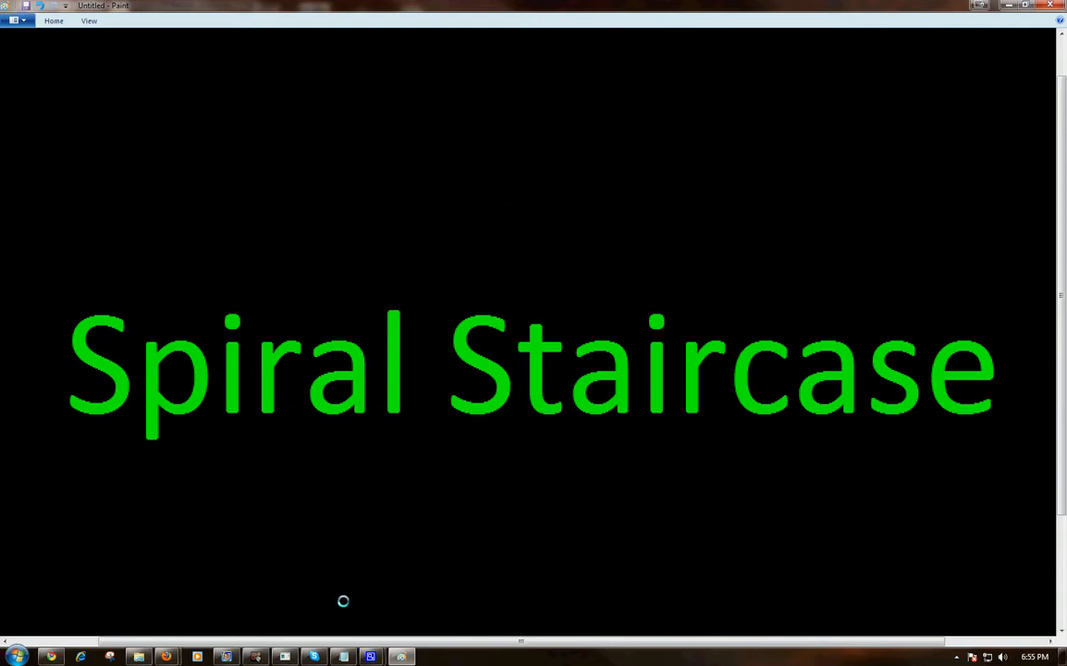
mouse_move(239, 657)
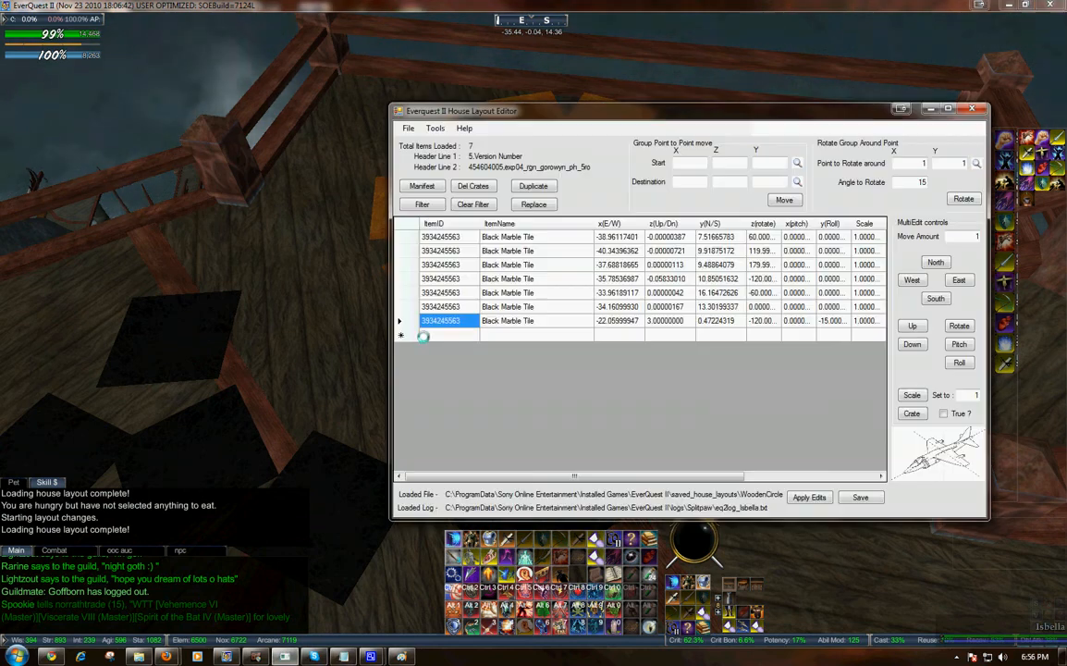
- Create nine Polished Wooden Tiles in a 360°, radius-3 spiral rising 10 units
left_click(435, 128)
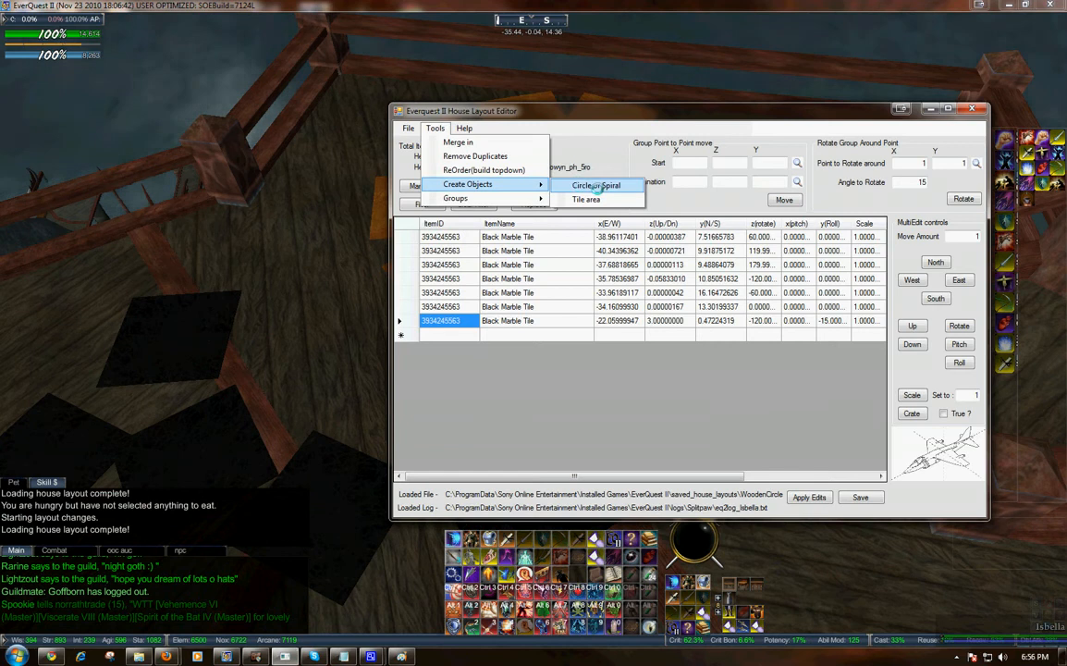
left_click(597, 185)
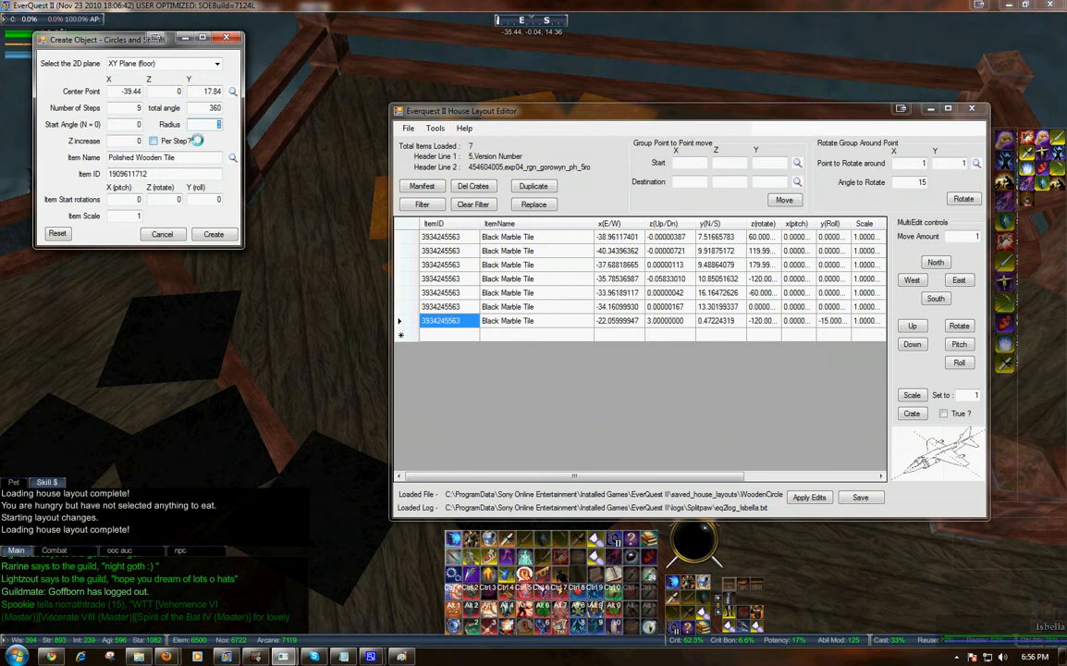
mouse_move(212, 124)
type("10")
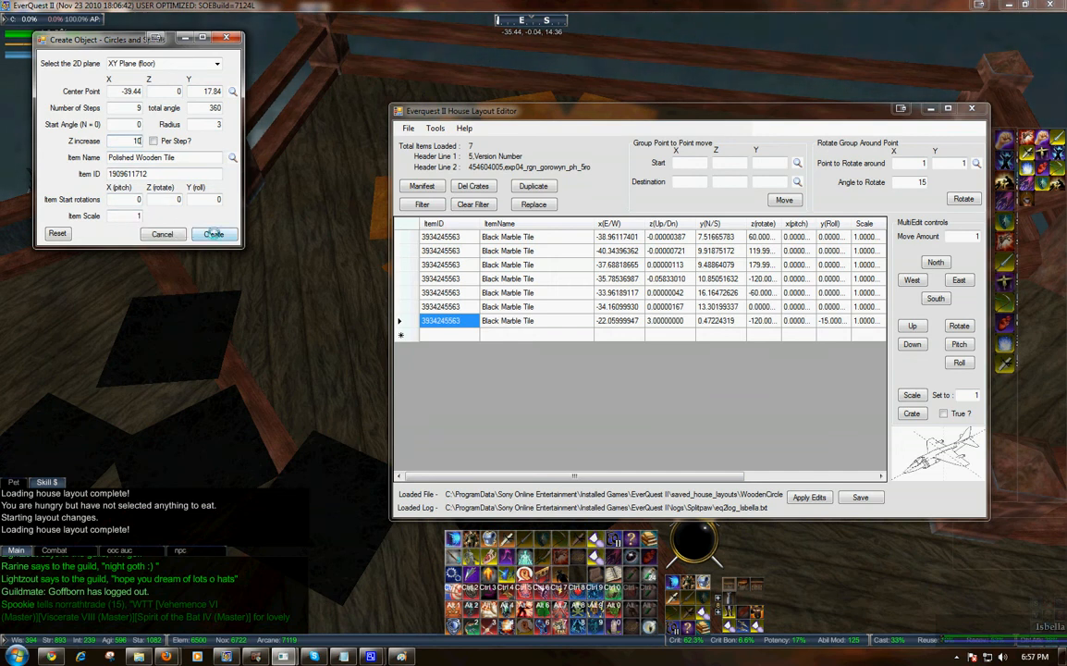
left_click(212, 233)
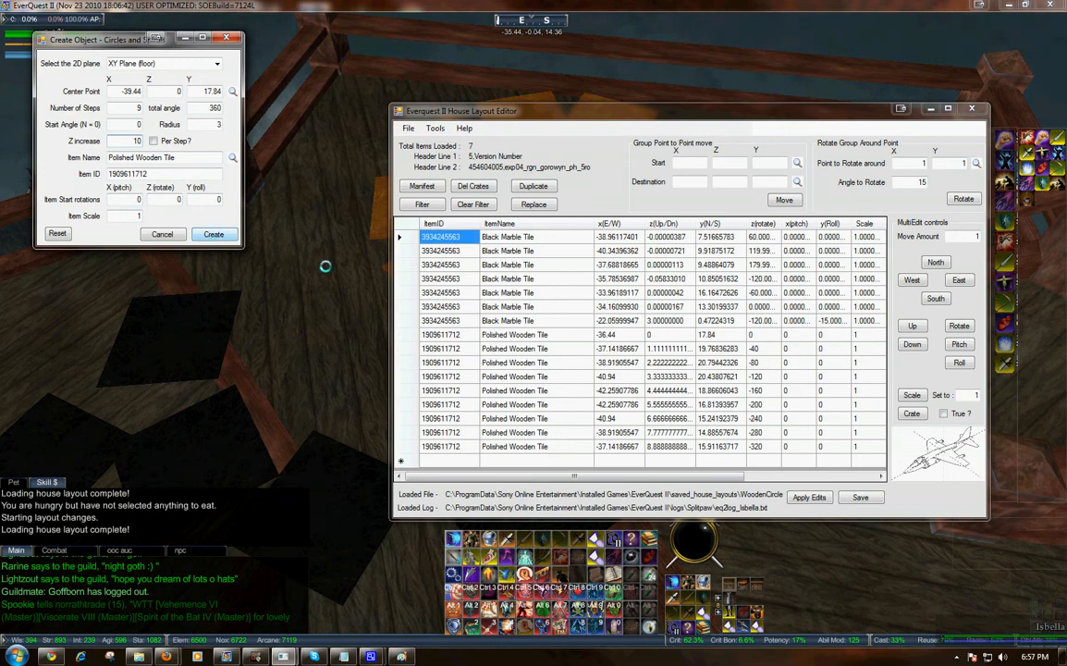
- Close the generator, apply the layout to the house, and select the nine wooden tile rows
left_click(212, 233)
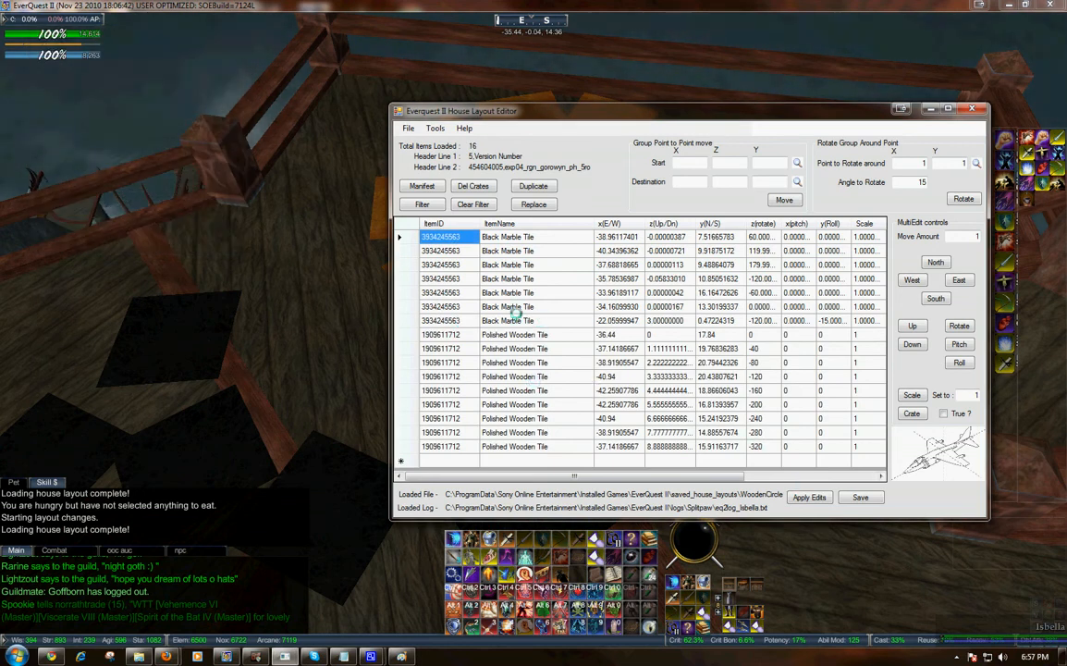
left_click(808, 497)
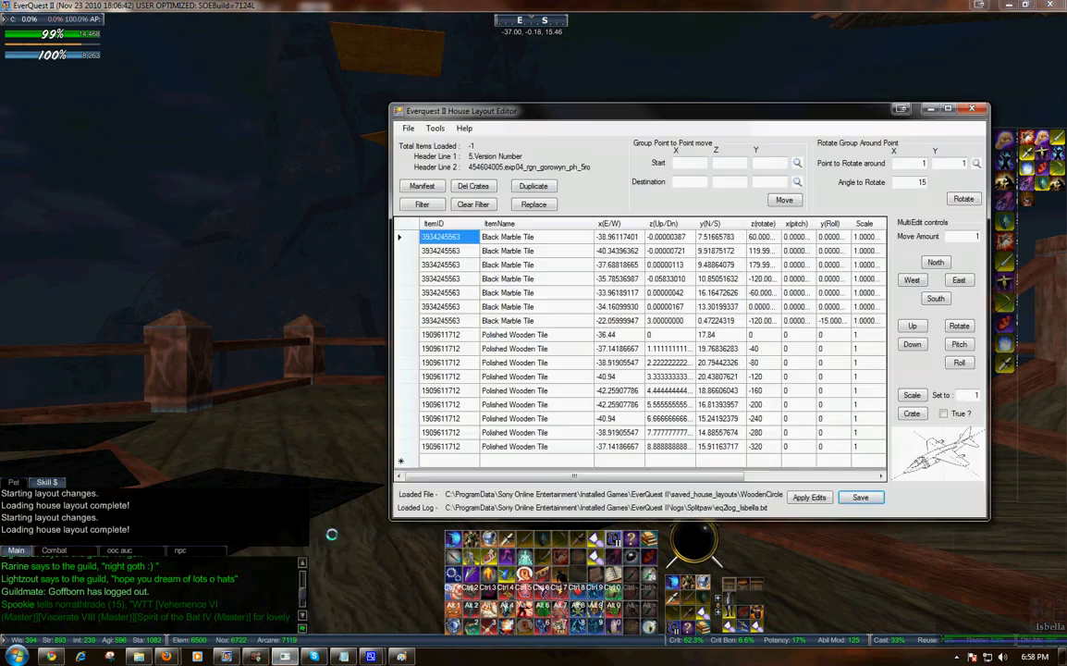
left_click(514, 334)
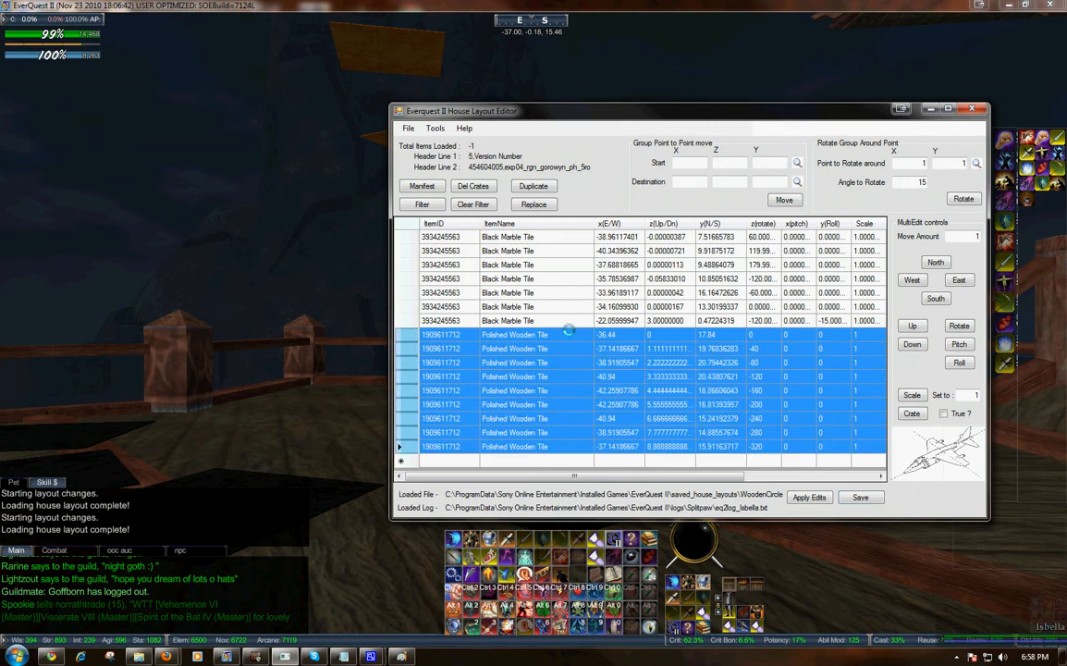
- Reopen the Circle or Spiral generator and select its Z increase value for replacement
left_click(435, 127)
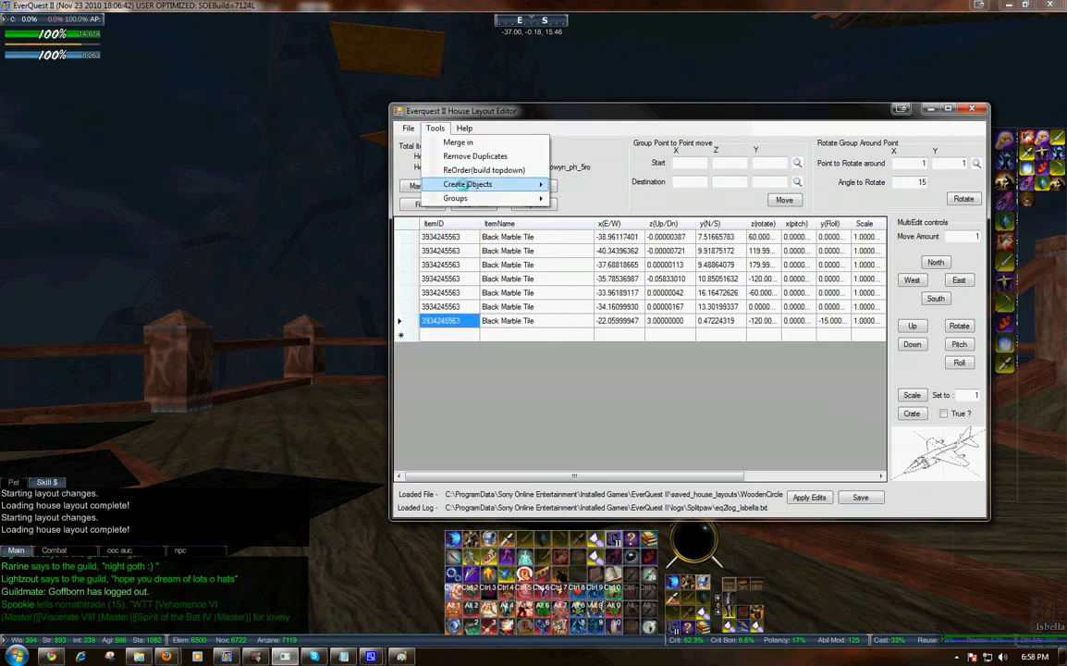
left_click(467, 184)
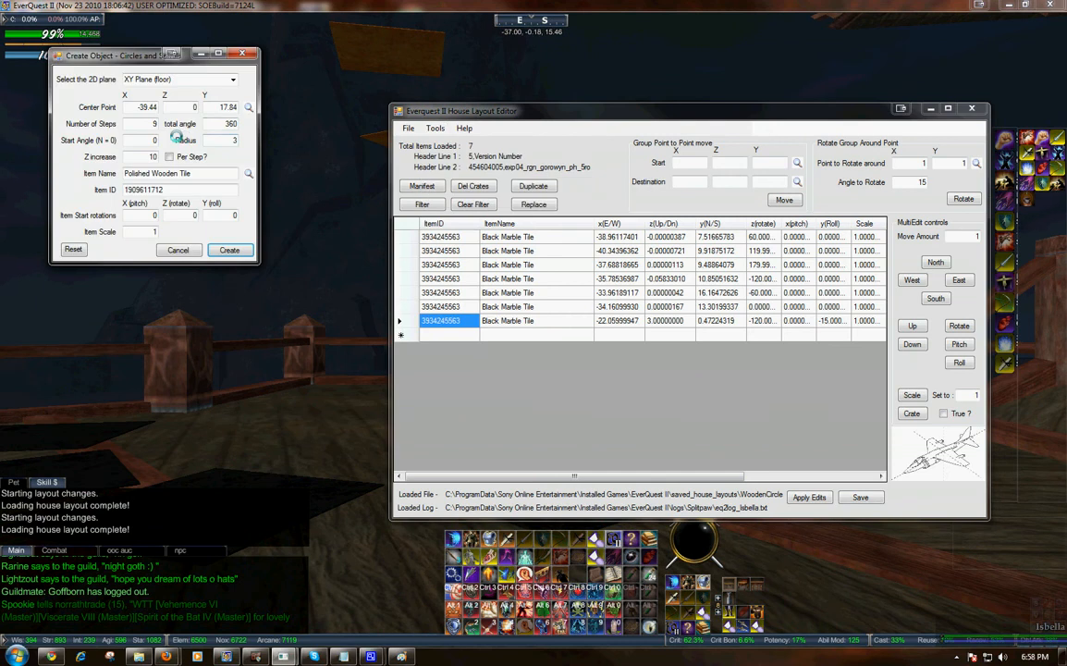
triple_click(143, 156)
type("5")
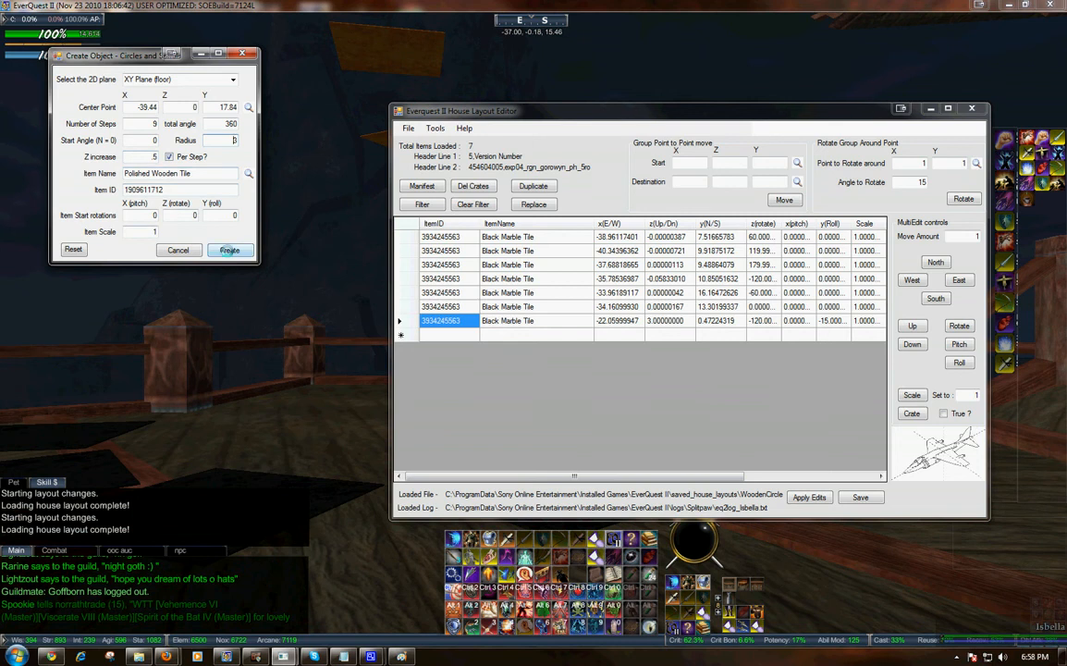
left_click(229, 250)
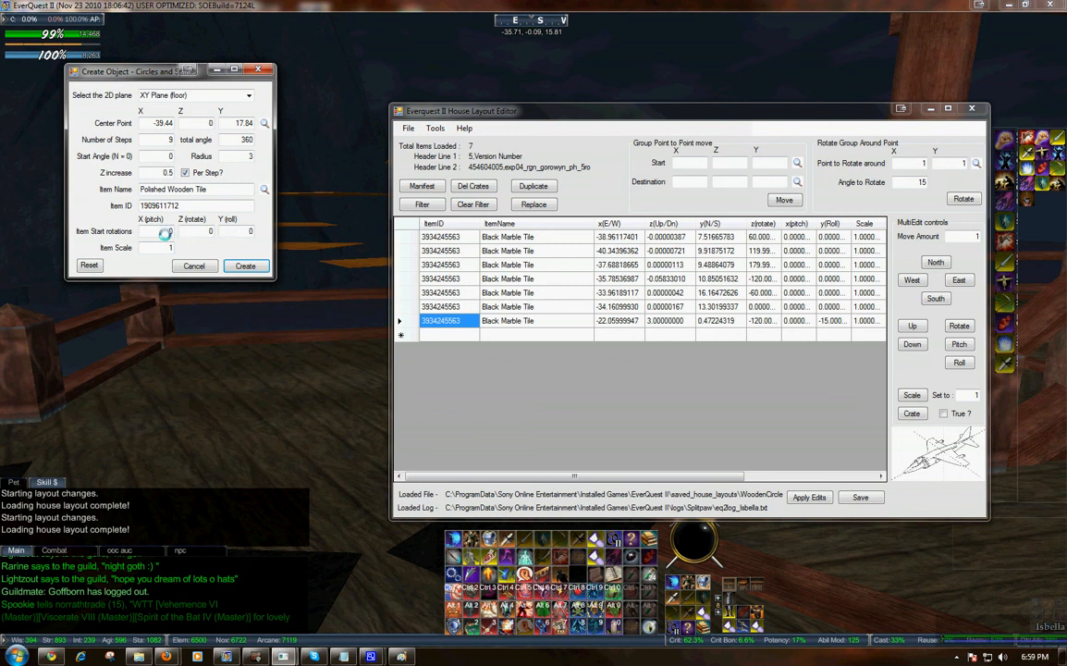
mouse_move(166, 231)
type("-1")
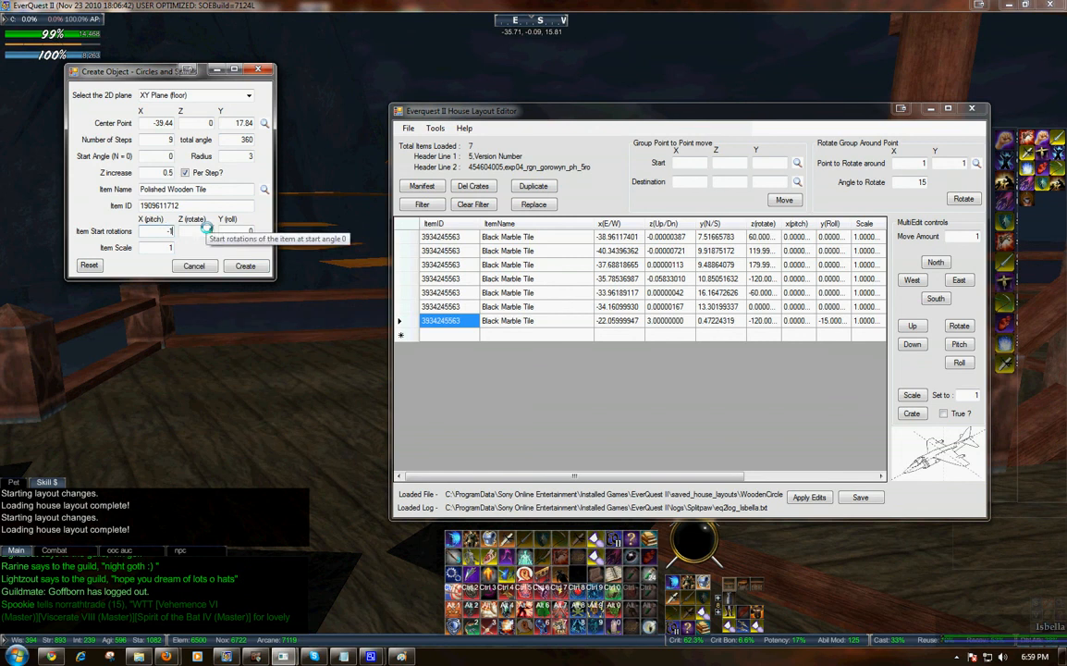
- Create and apply nine wooden tiles rising 0.5 per step with -15 pitch
left_click(245, 266)
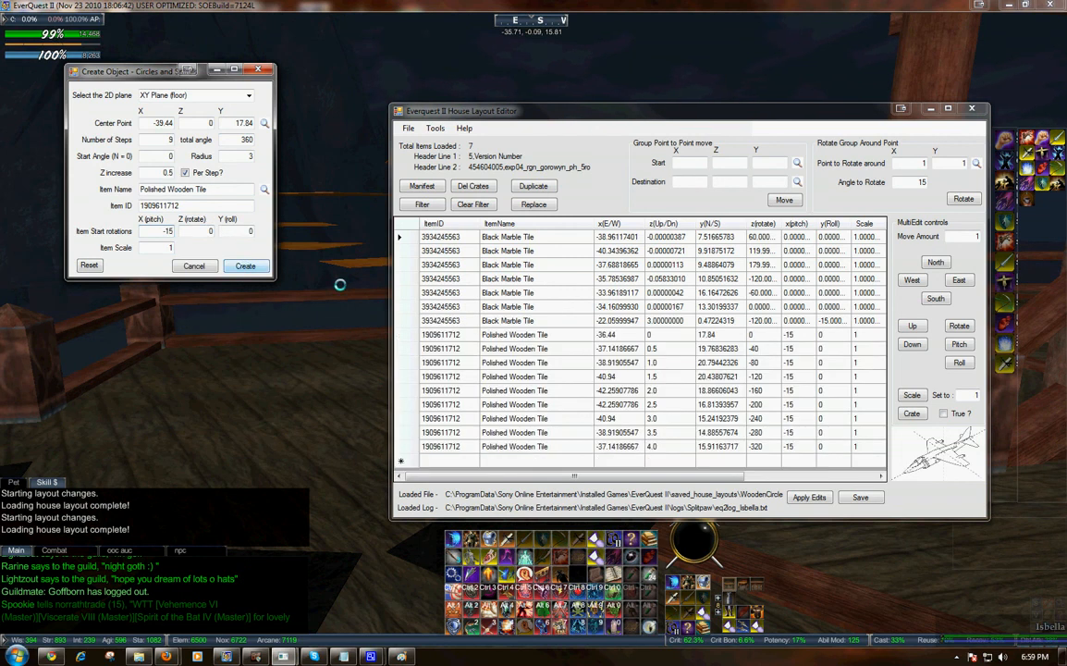
left_click(245, 265)
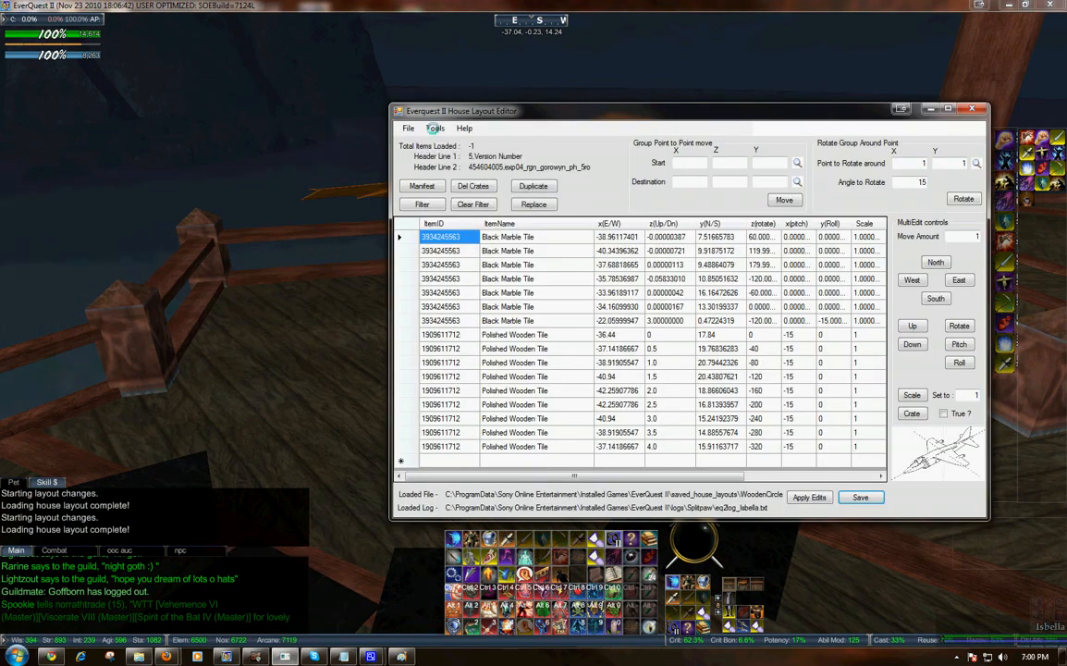
left_click(435, 128)
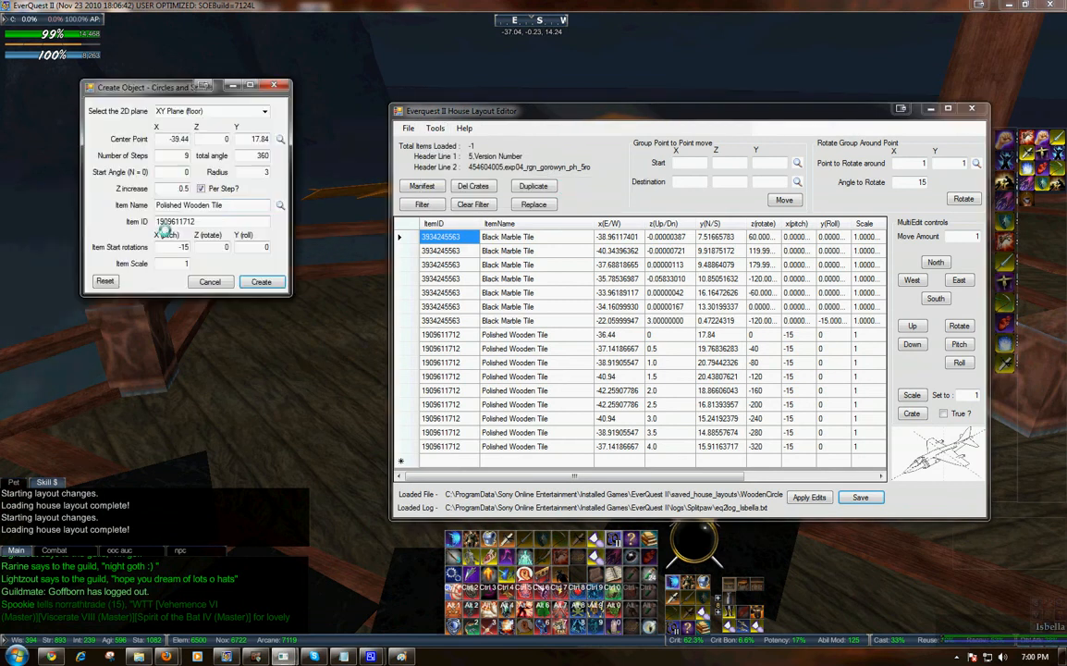